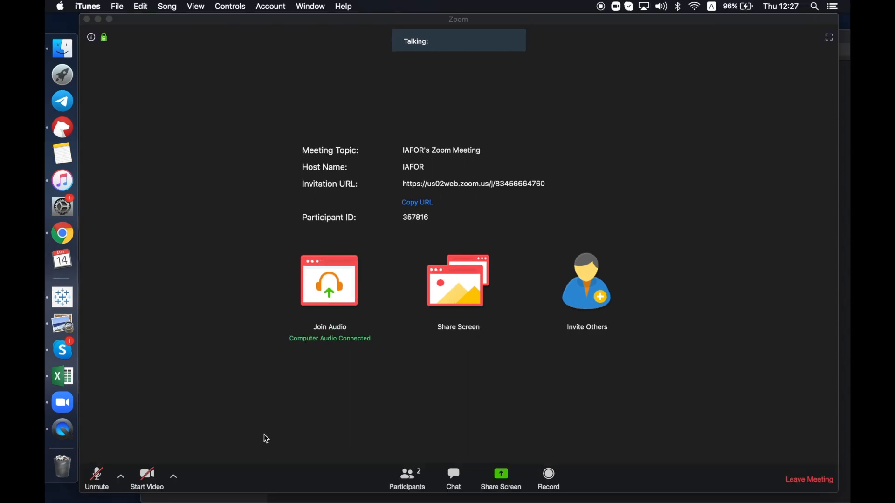
mouse_move(262, 421)
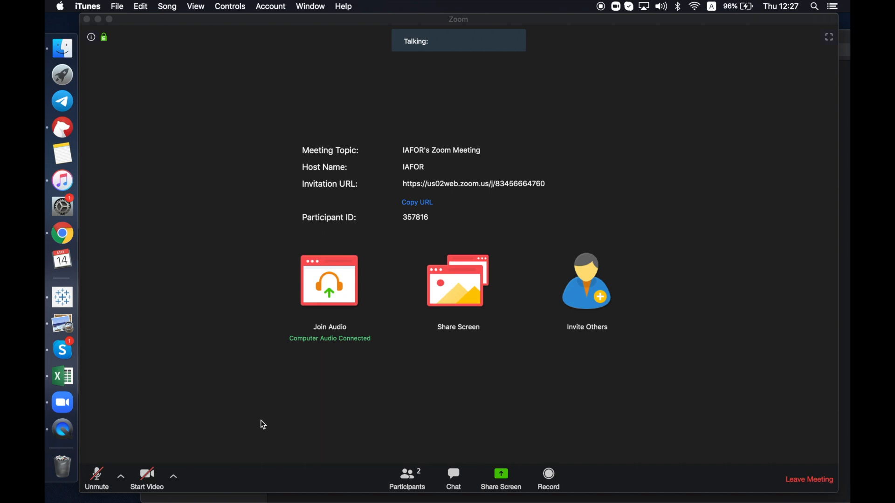
mouse_move(260, 499)
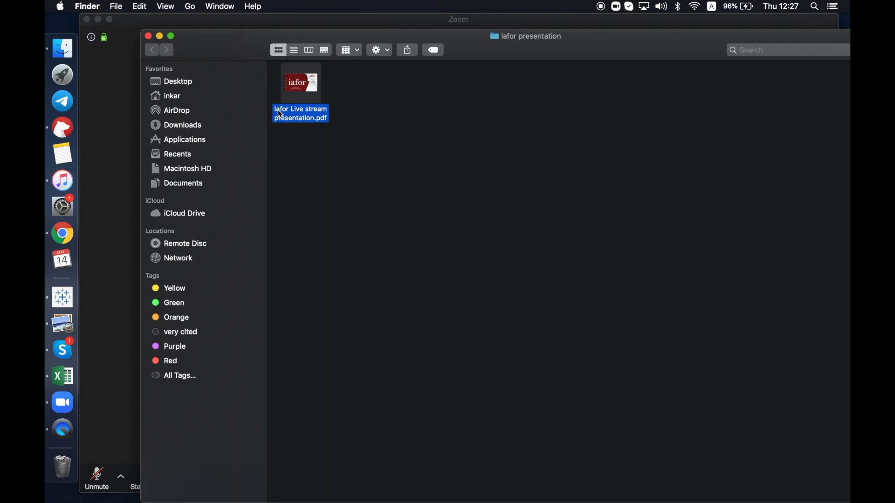
- Open 'Iafor Live stream presentation.pdf' from Finder so it shows in Preview
double_click(300, 82)
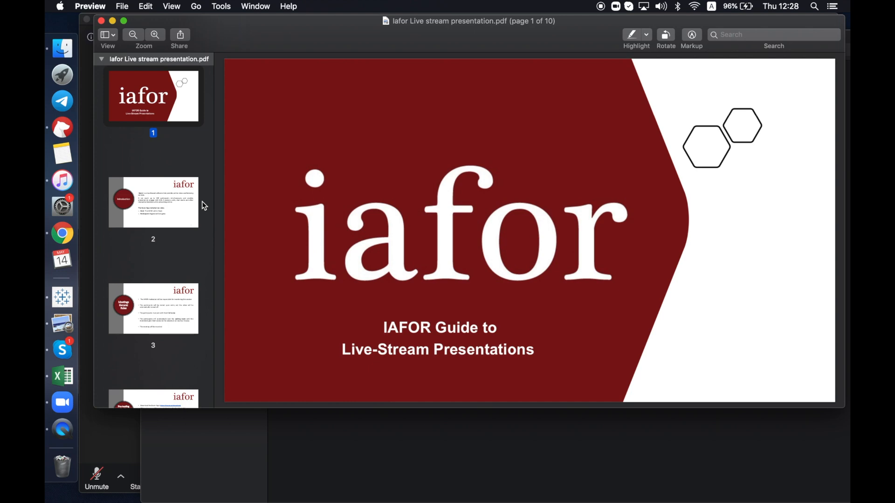
mouse_move(61, 234)
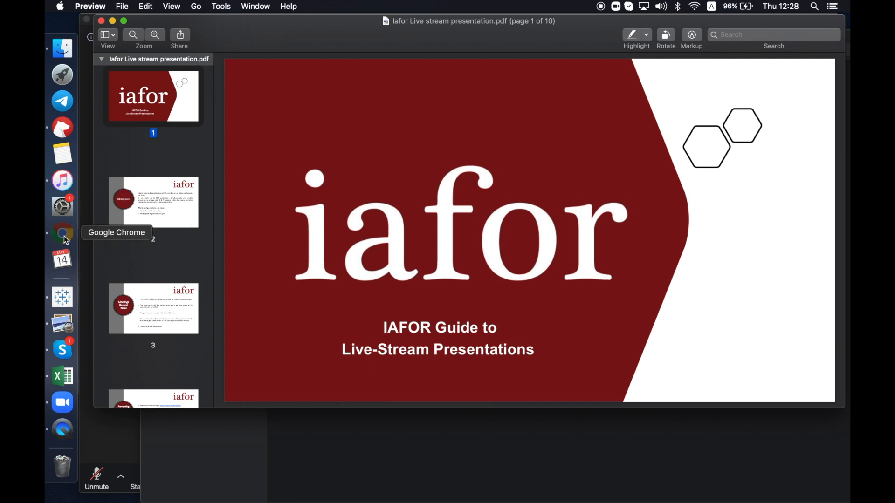
- Bring the Chrome window with the ACAS2020 conference site (acas.iafor.org) to the front
click(61, 233)
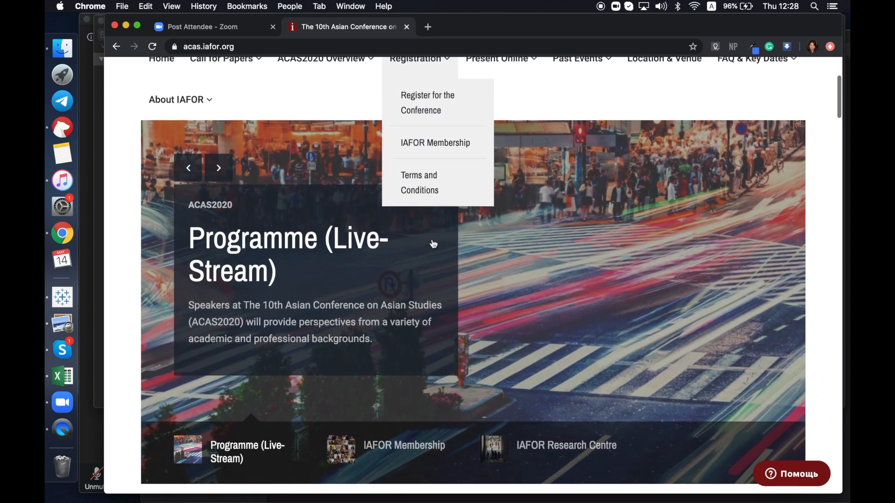
click(578, 229)
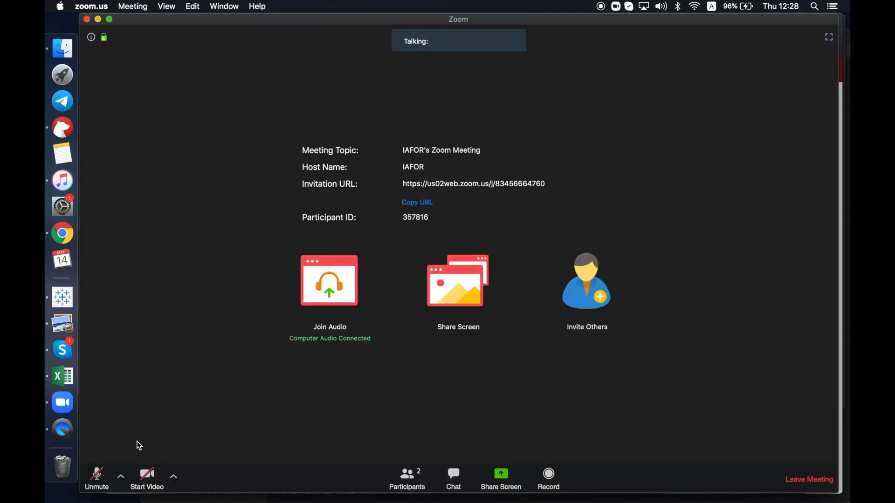
mouse_move(171, 442)
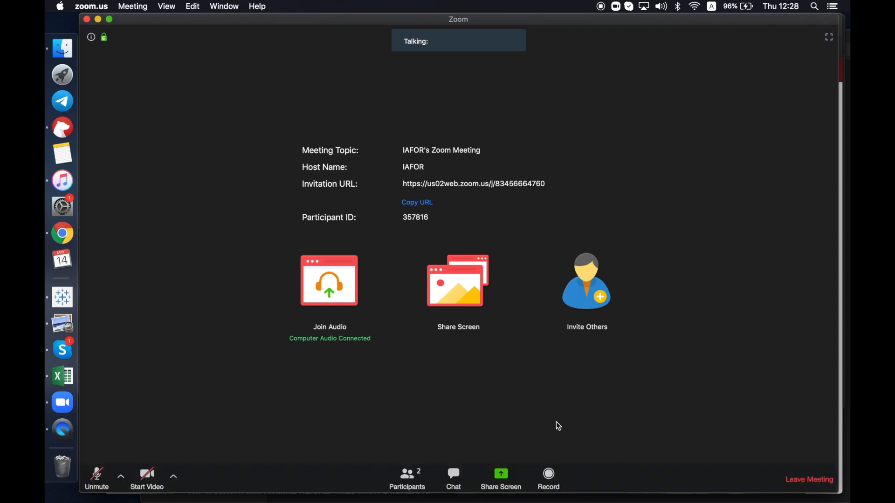
mouse_move(504, 500)
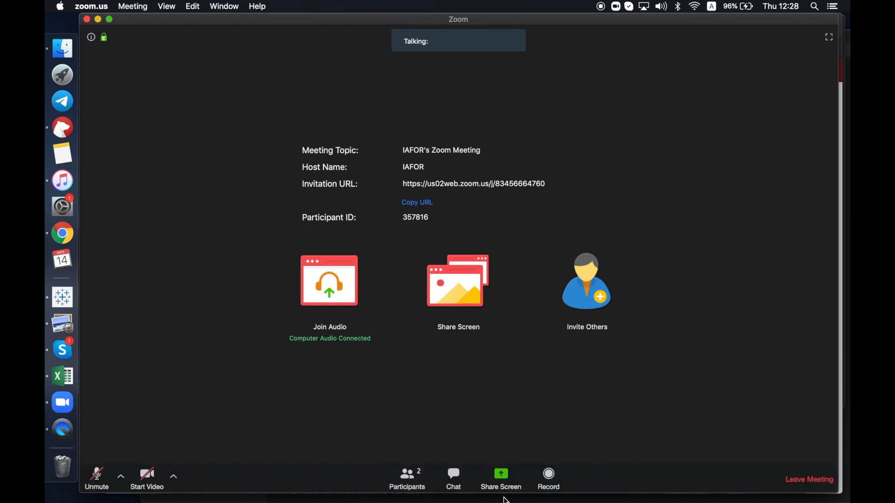
mouse_move(431, 454)
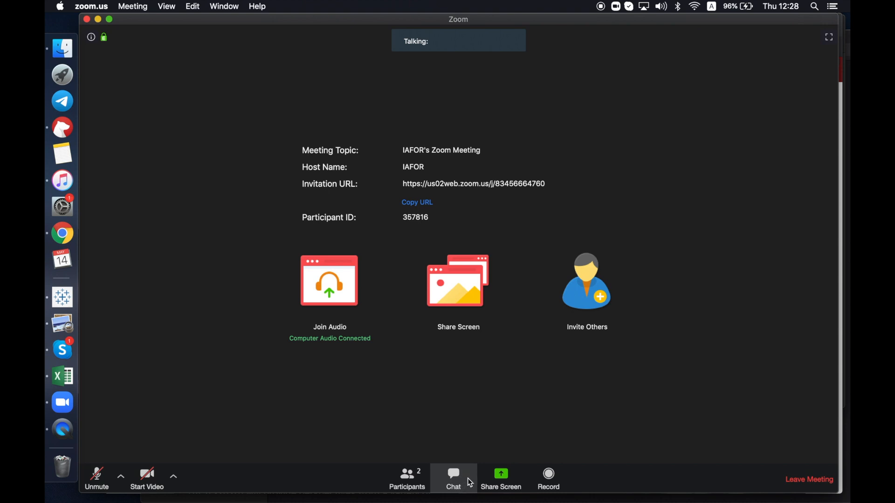
mouse_move(466, 470)
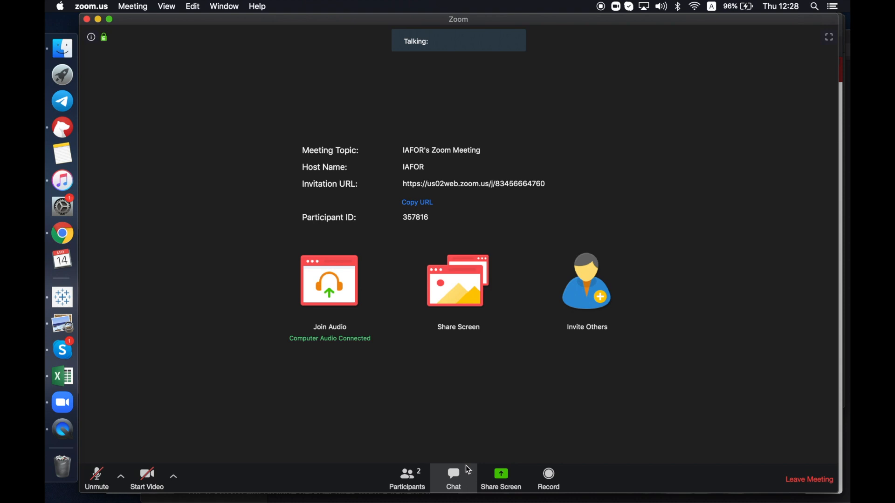
mouse_move(468, 480)
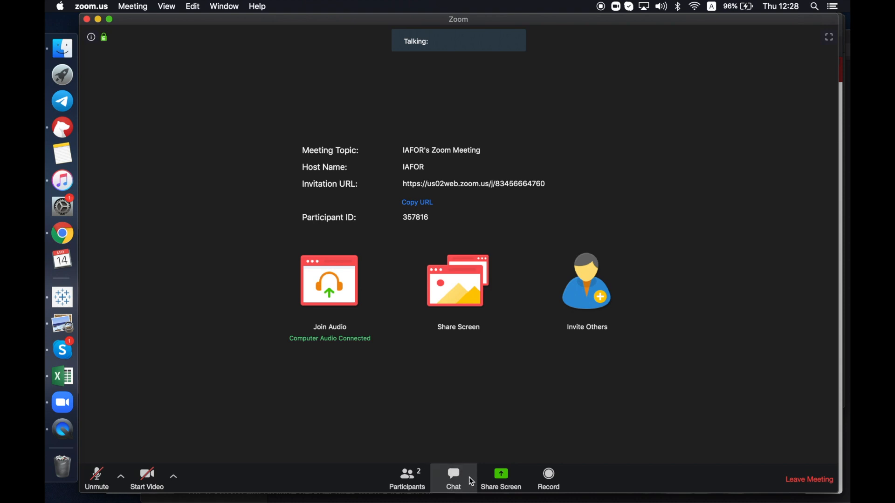
- Show the meeting Chat with its Hello! messages and the two-person Participants list
click(453, 478)
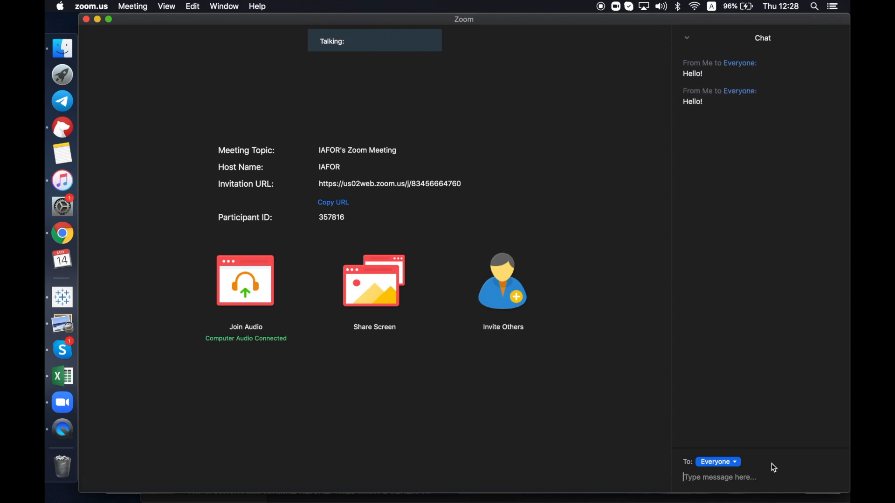
mouse_move(393, 421)
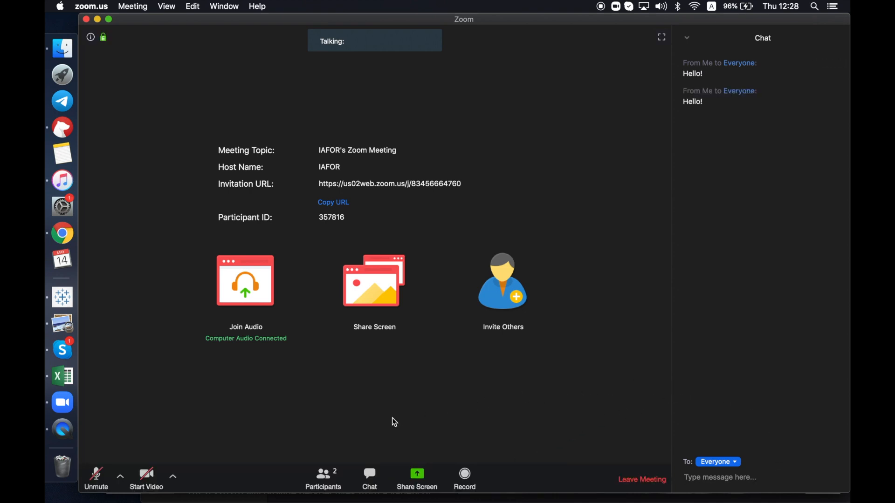
click(324, 479)
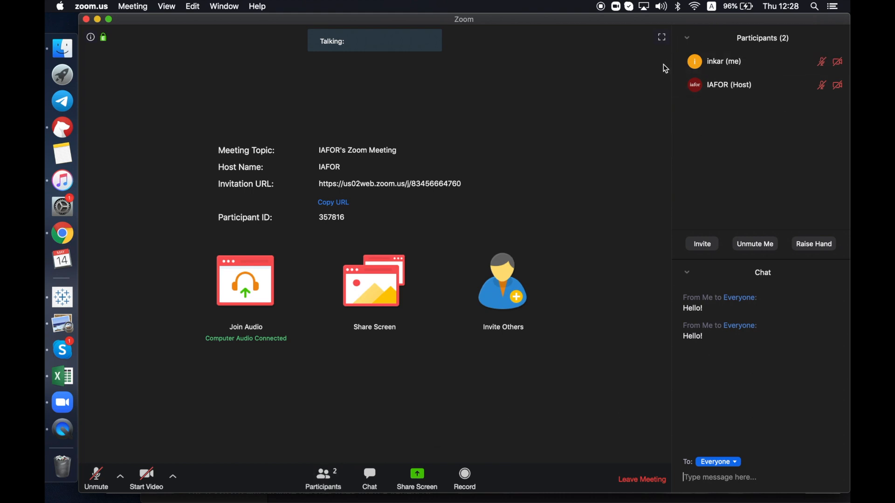
mouse_move(741, 121)
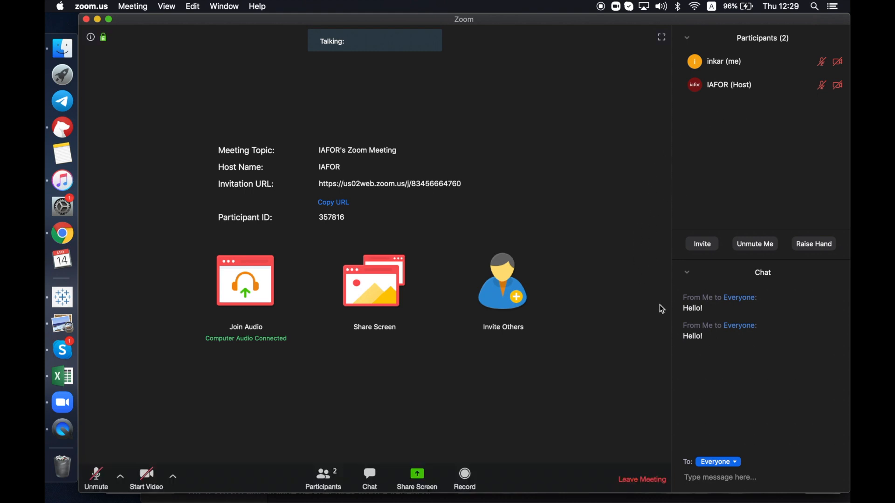
- Share the Preview window with the IAFOR presentation to the meeting, starting on the title slide
click(742, 477)
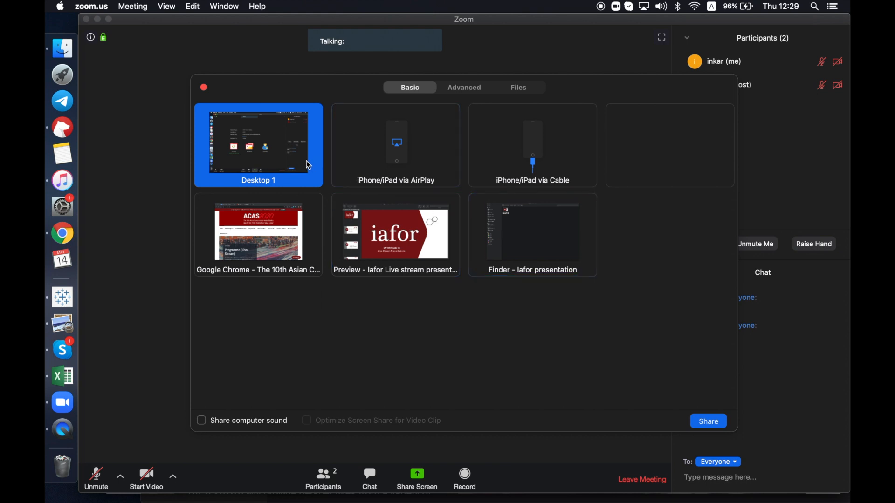
click(395, 234)
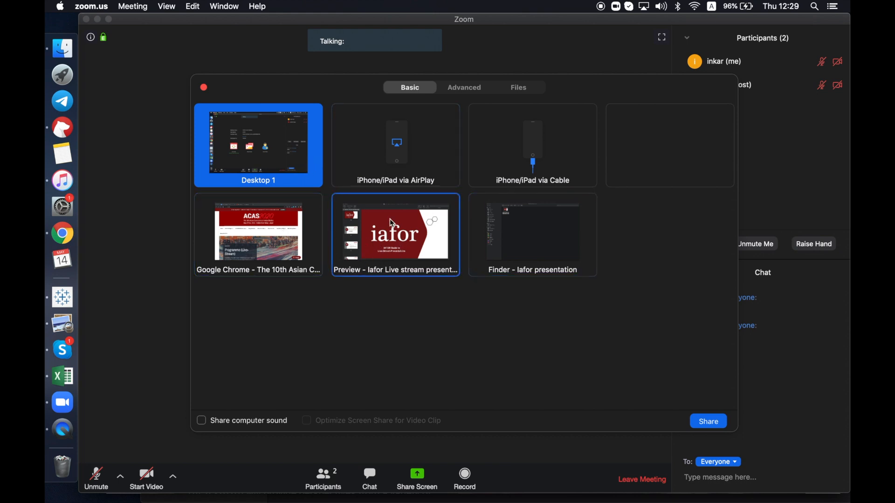
mouse_move(406, 263)
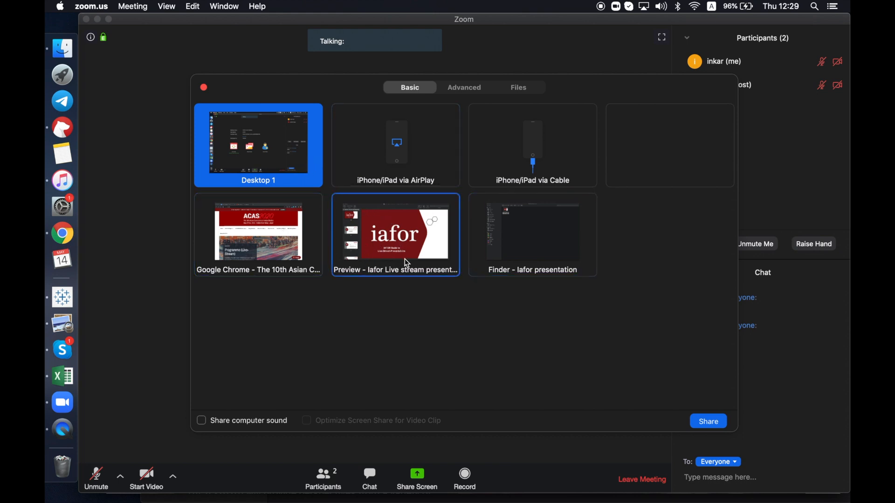
click(257, 234)
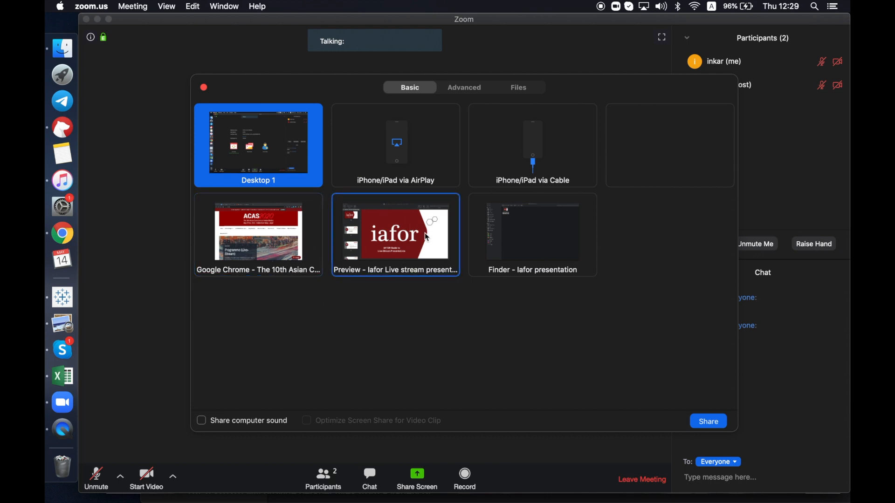
click(396, 231)
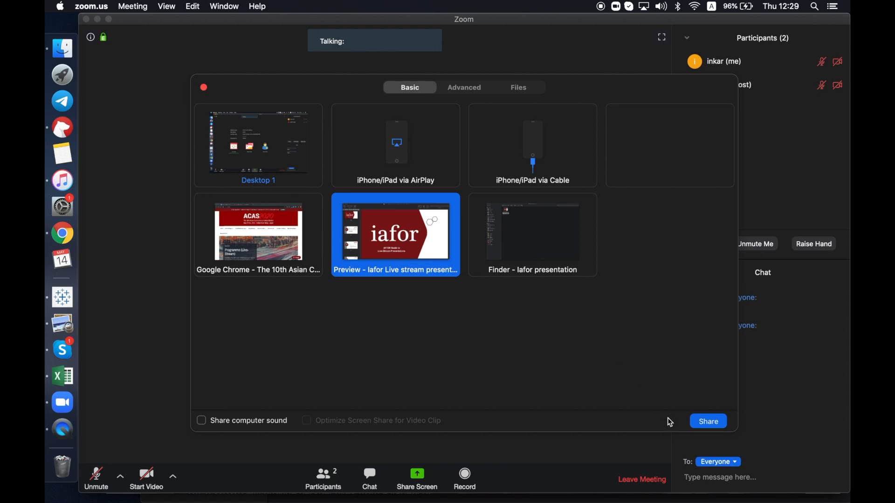
click(708, 421)
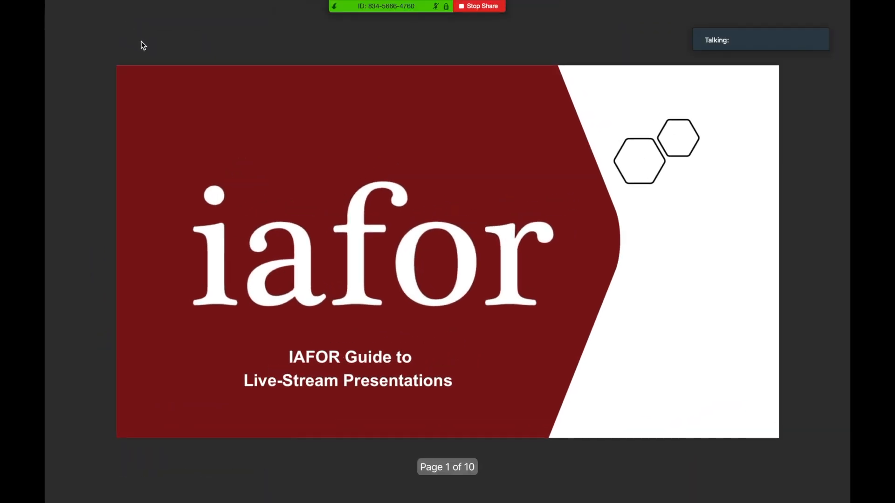
mouse_move(420, 22)
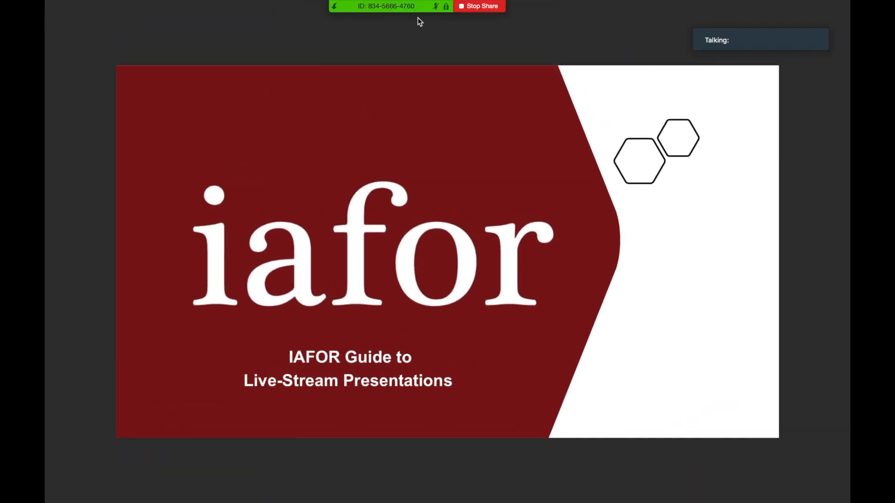
mouse_move(479, 32)
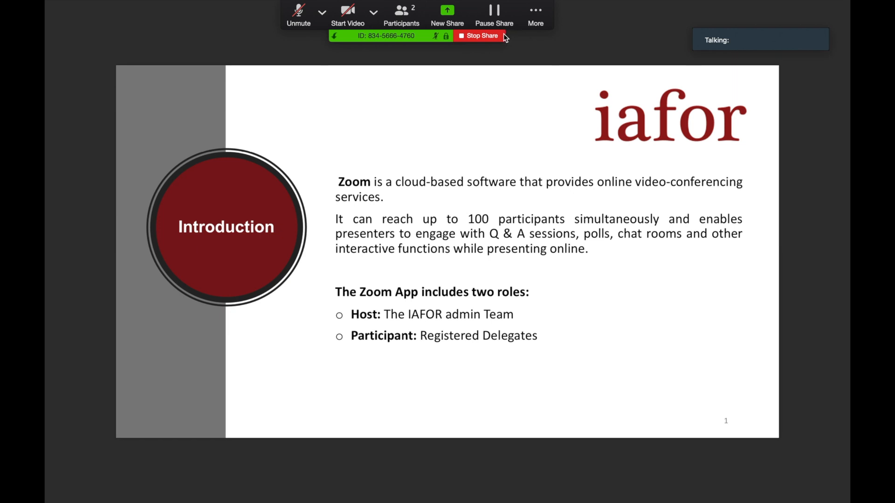
mouse_move(465, 41)
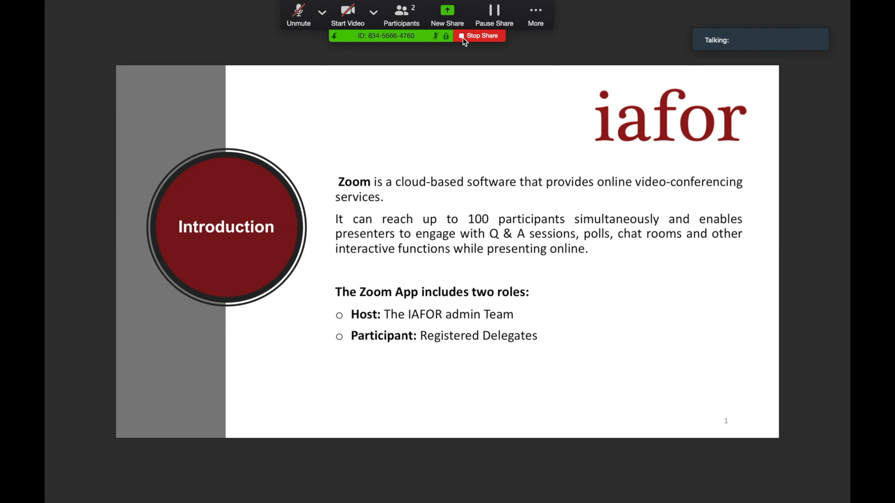
- Advance the shared slides to the Introduction slide on Zoom's Host and Participant roles
click(401, 14)
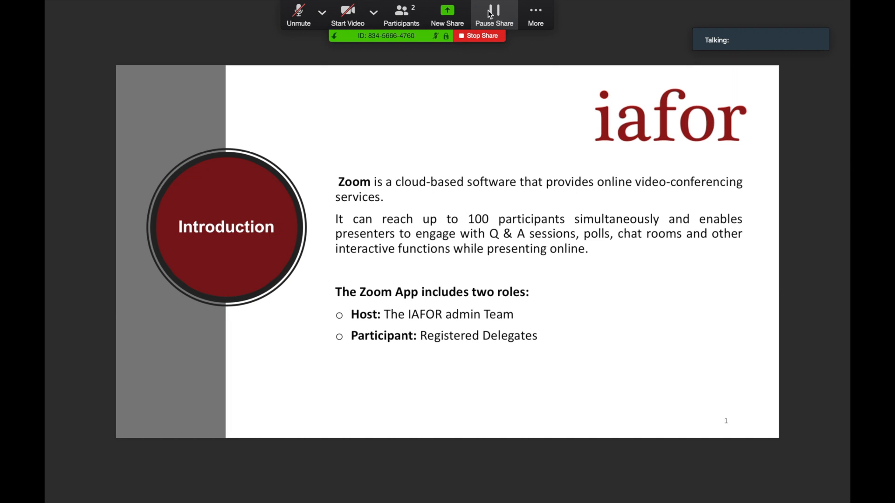
mouse_move(447, 11)
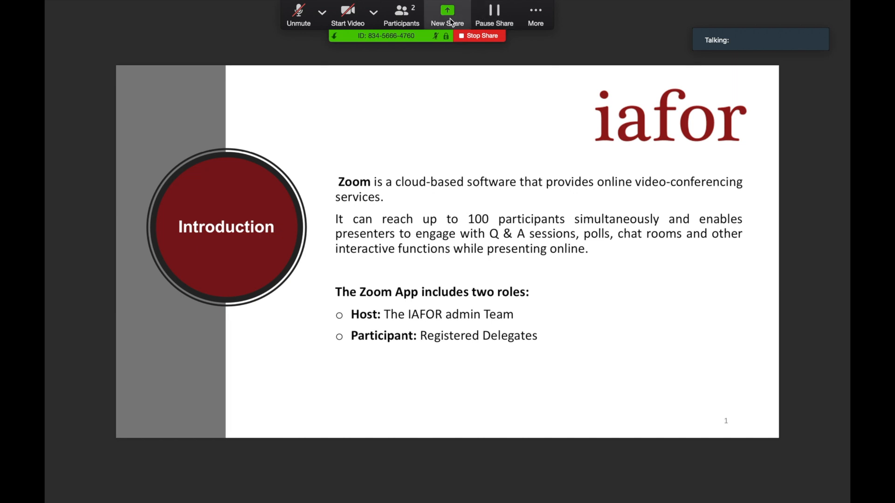
- Use New Share to switch the shared content to the Google Chrome conference-website window
click(447, 14)
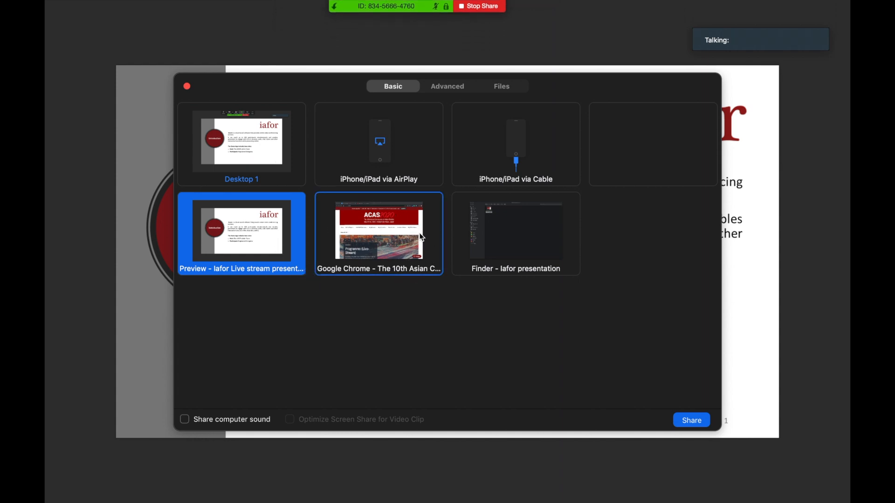
click(377, 233)
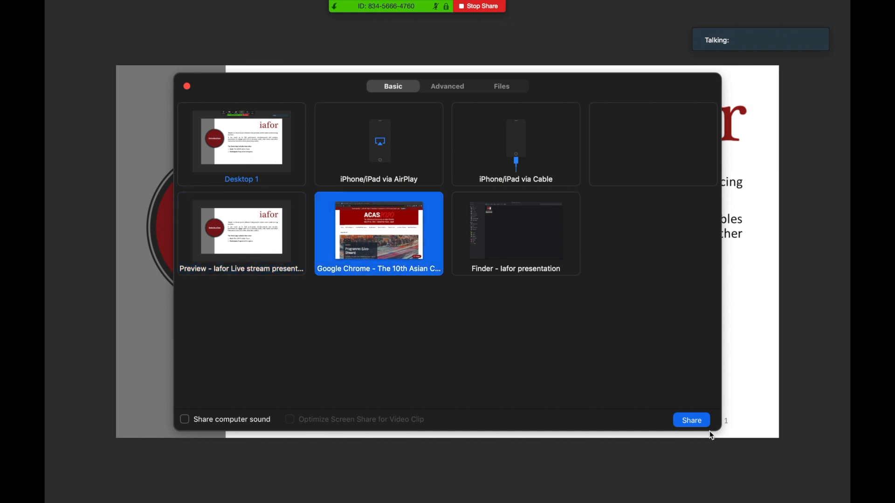
click(691, 421)
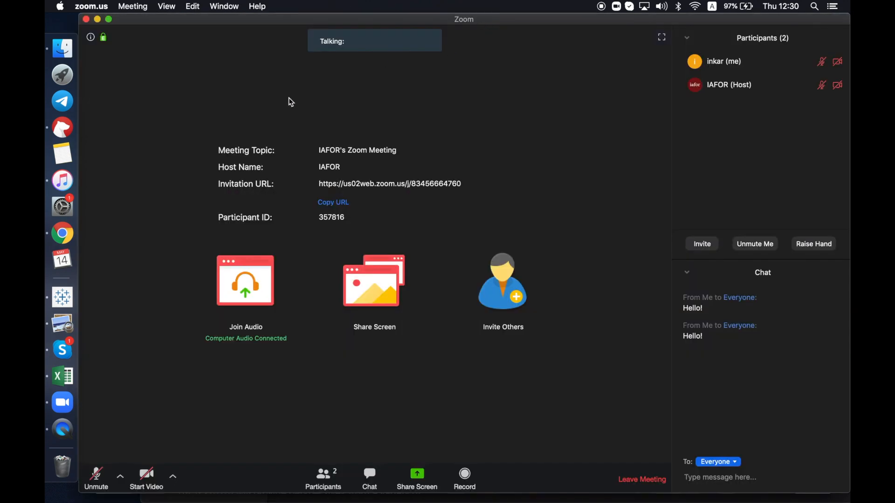
mouse_move(344, 415)
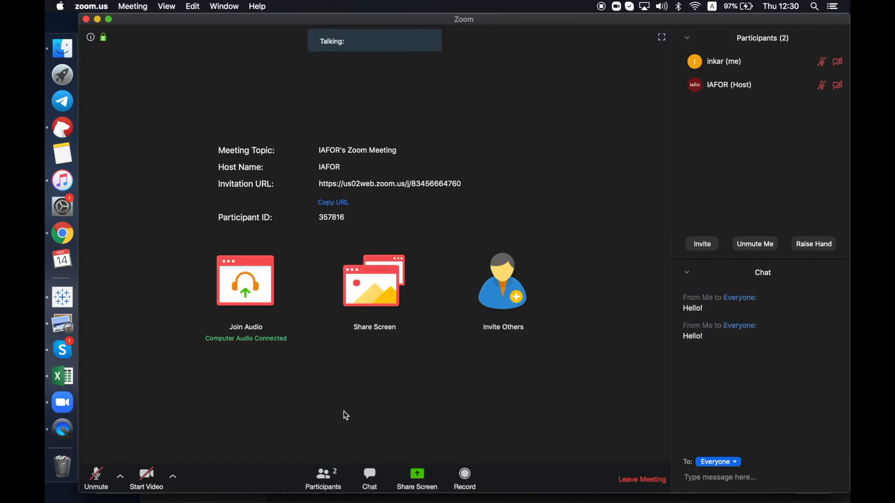
mouse_move(416, 430)
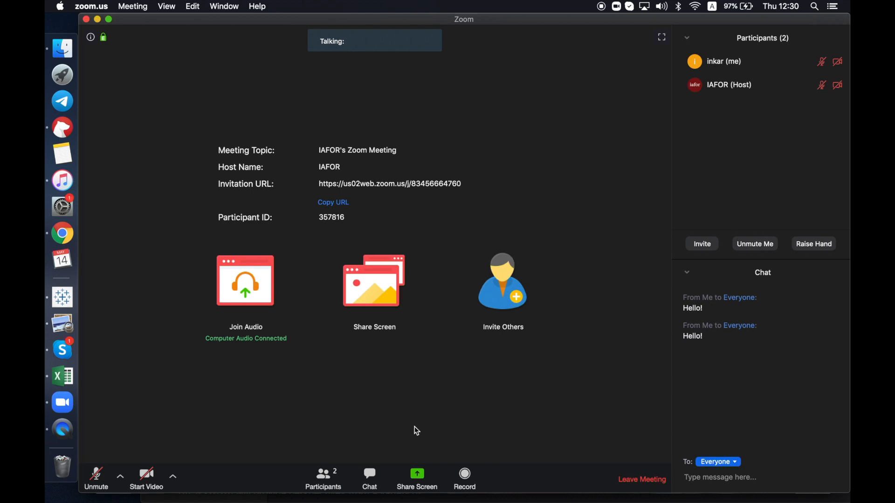